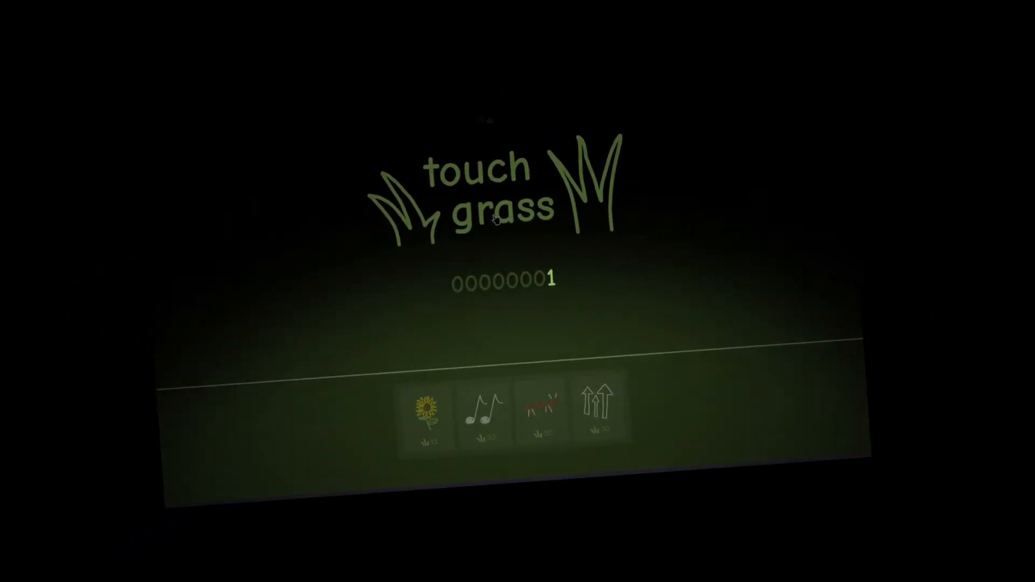
- Gather grass, buy a sunflower at cost 15, and keep touching grass afterwards
left_click(492, 181)
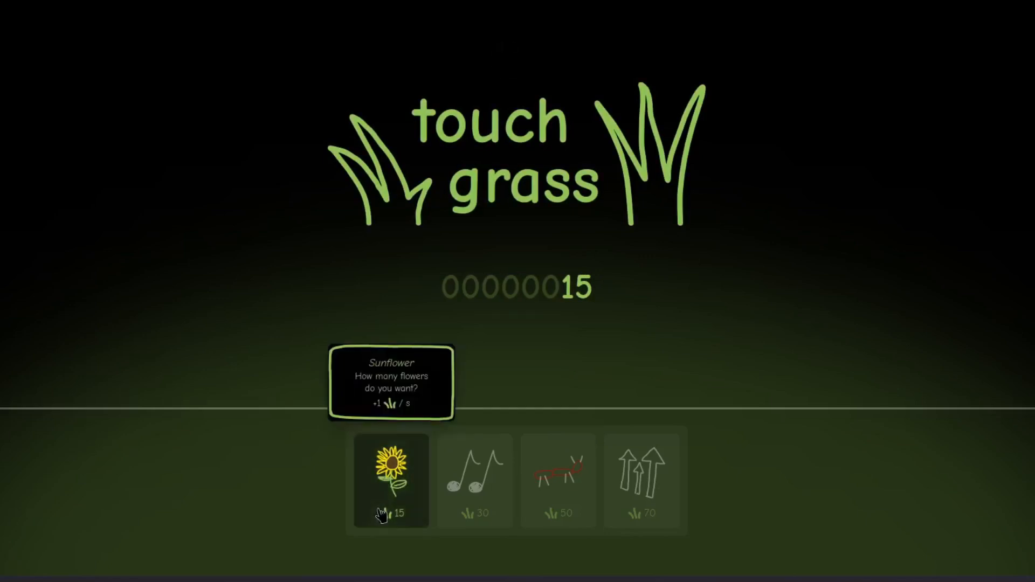
left_click(390, 480)
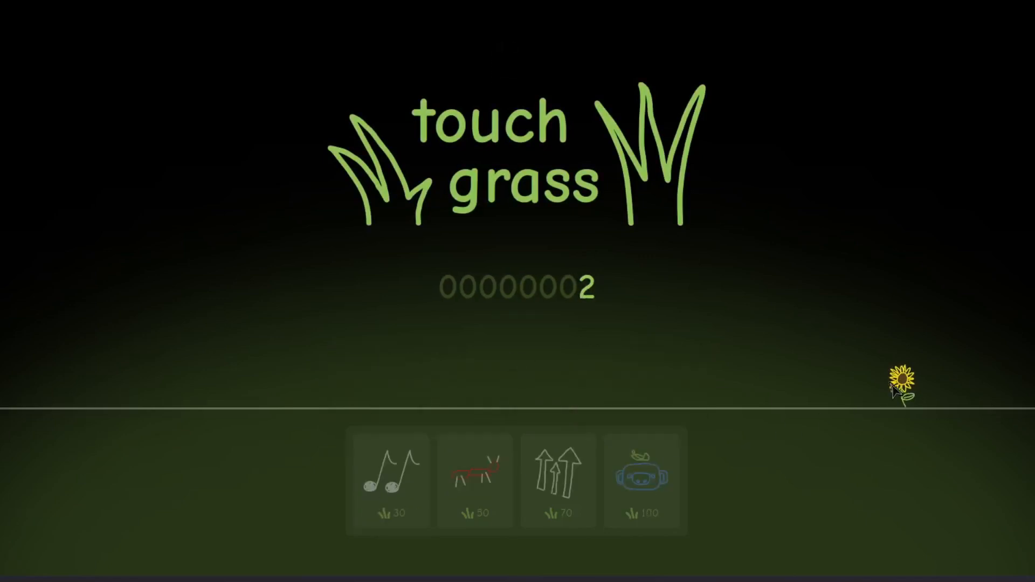
left_click(903, 379)
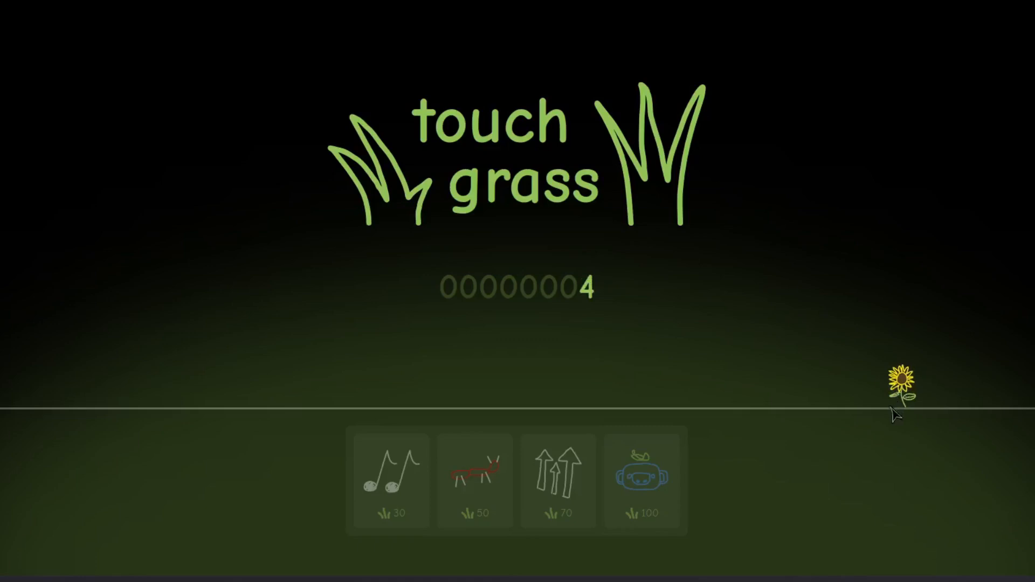
left_click(518, 192)
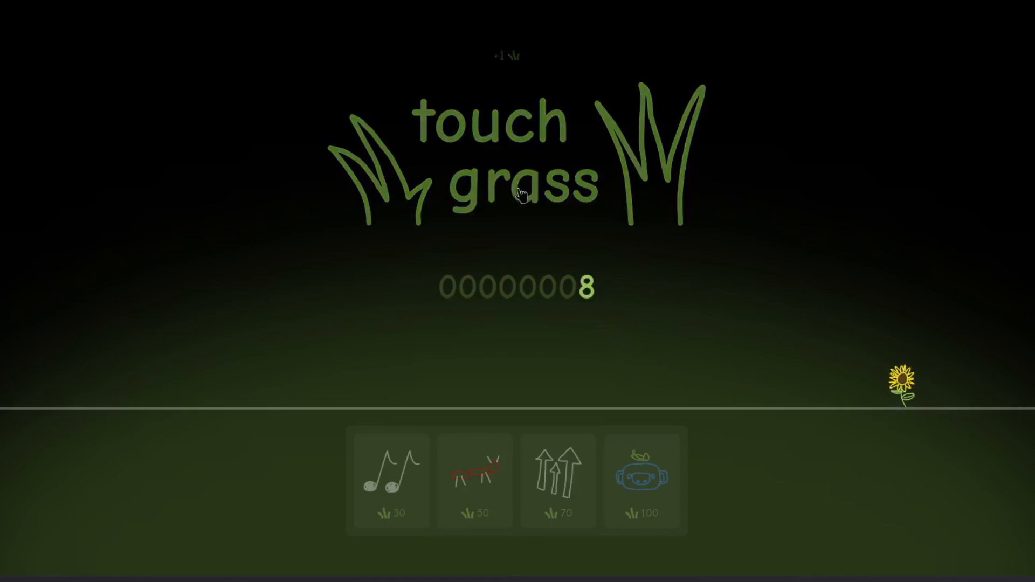
left_click(519, 192)
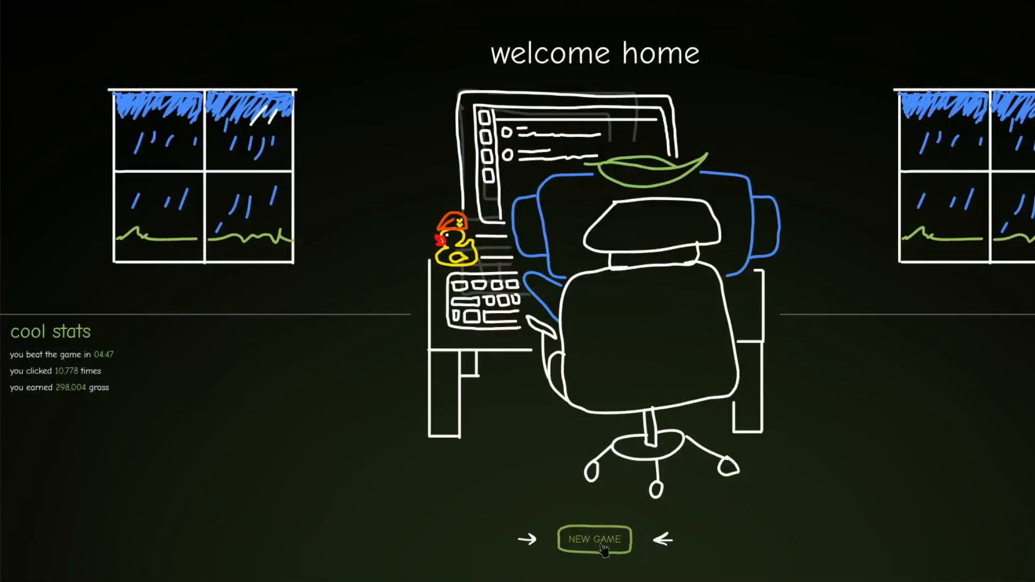
mouse_move(607, 488)
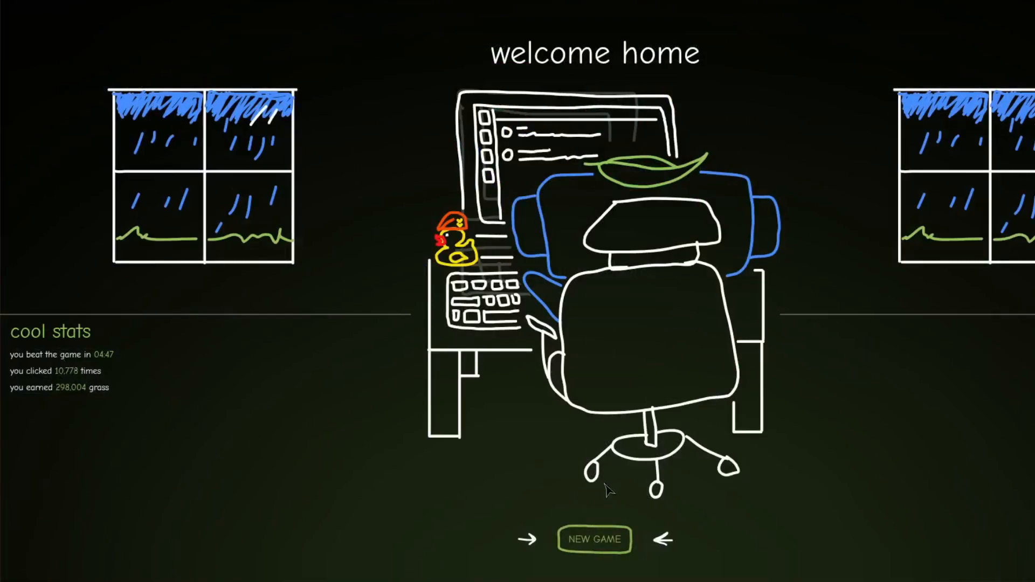
mouse_move(329, 305)
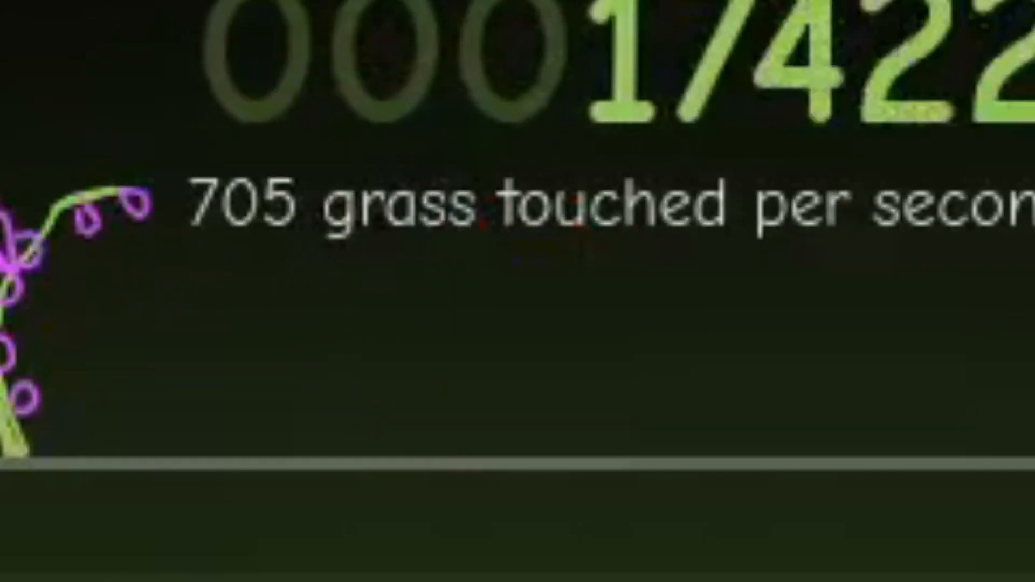
- Begin entering the (2^64)-1 query in the Wolfram Alpha search box with its first character
type("2")
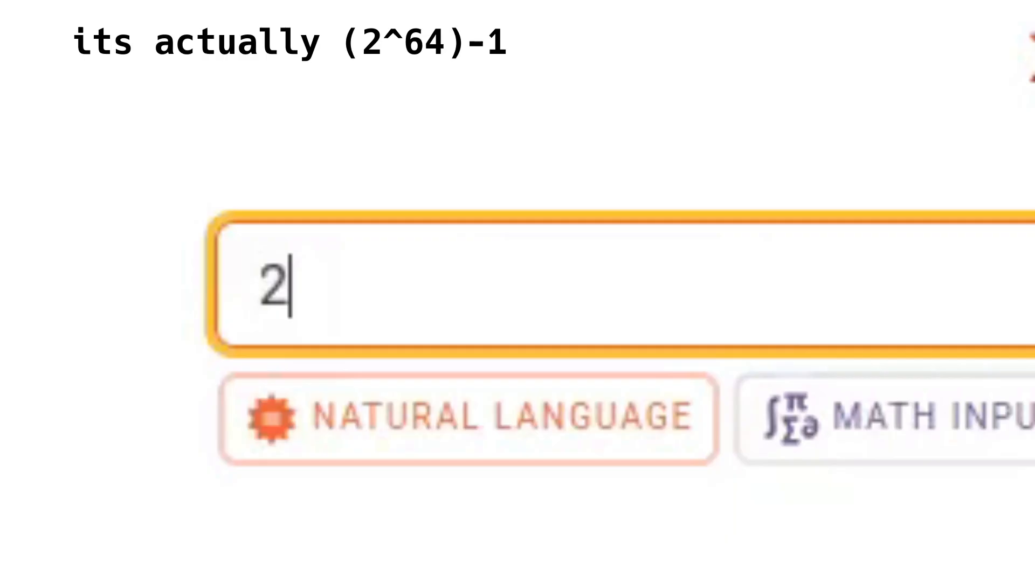